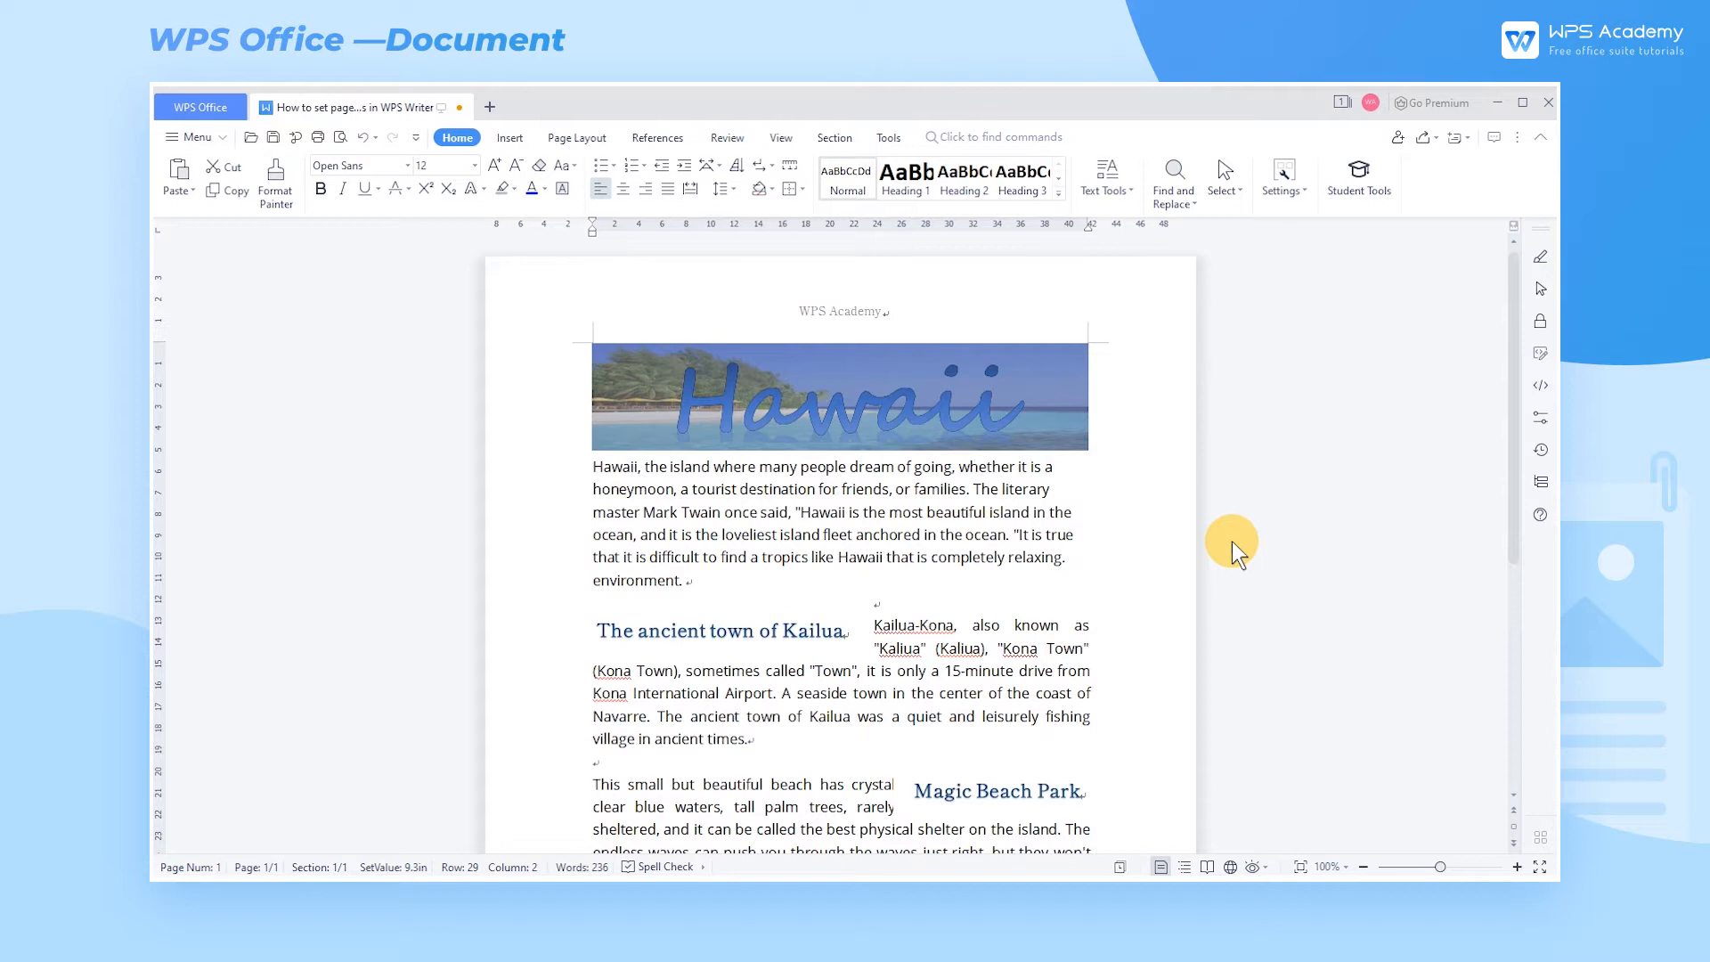
pyautogui.moveTo(1251, 553)
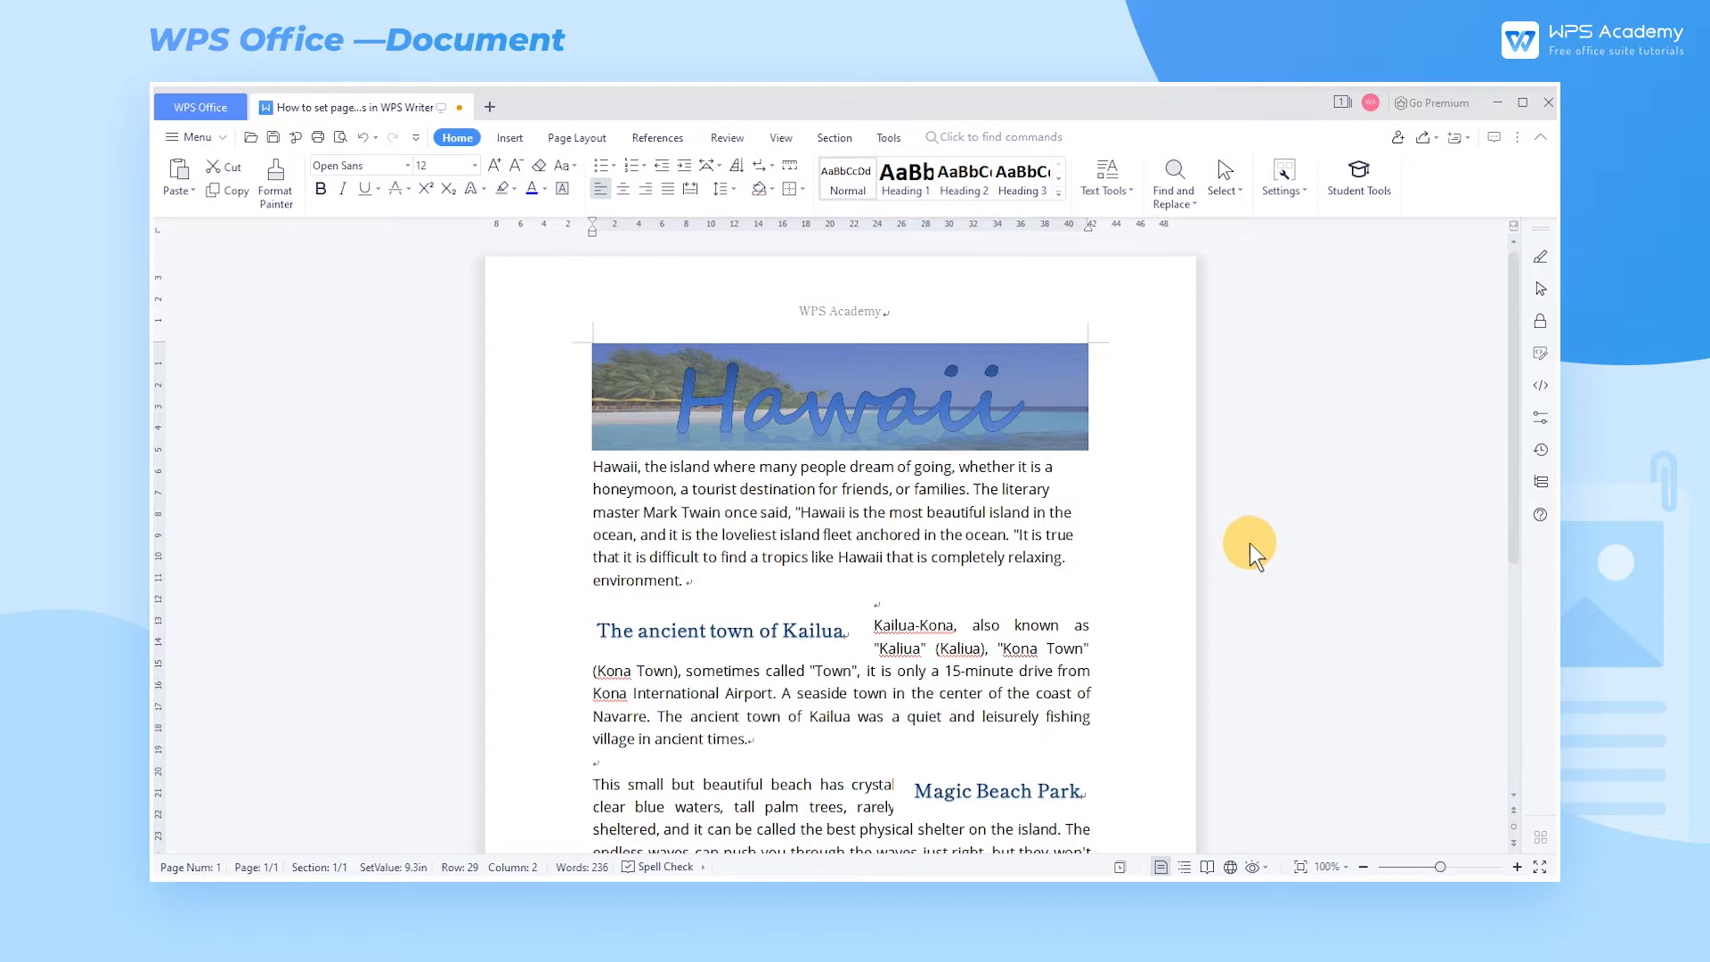
# Step: Reach the Page Borders command from Page Layout after scrolling through the document
pyautogui.scroll(-3)
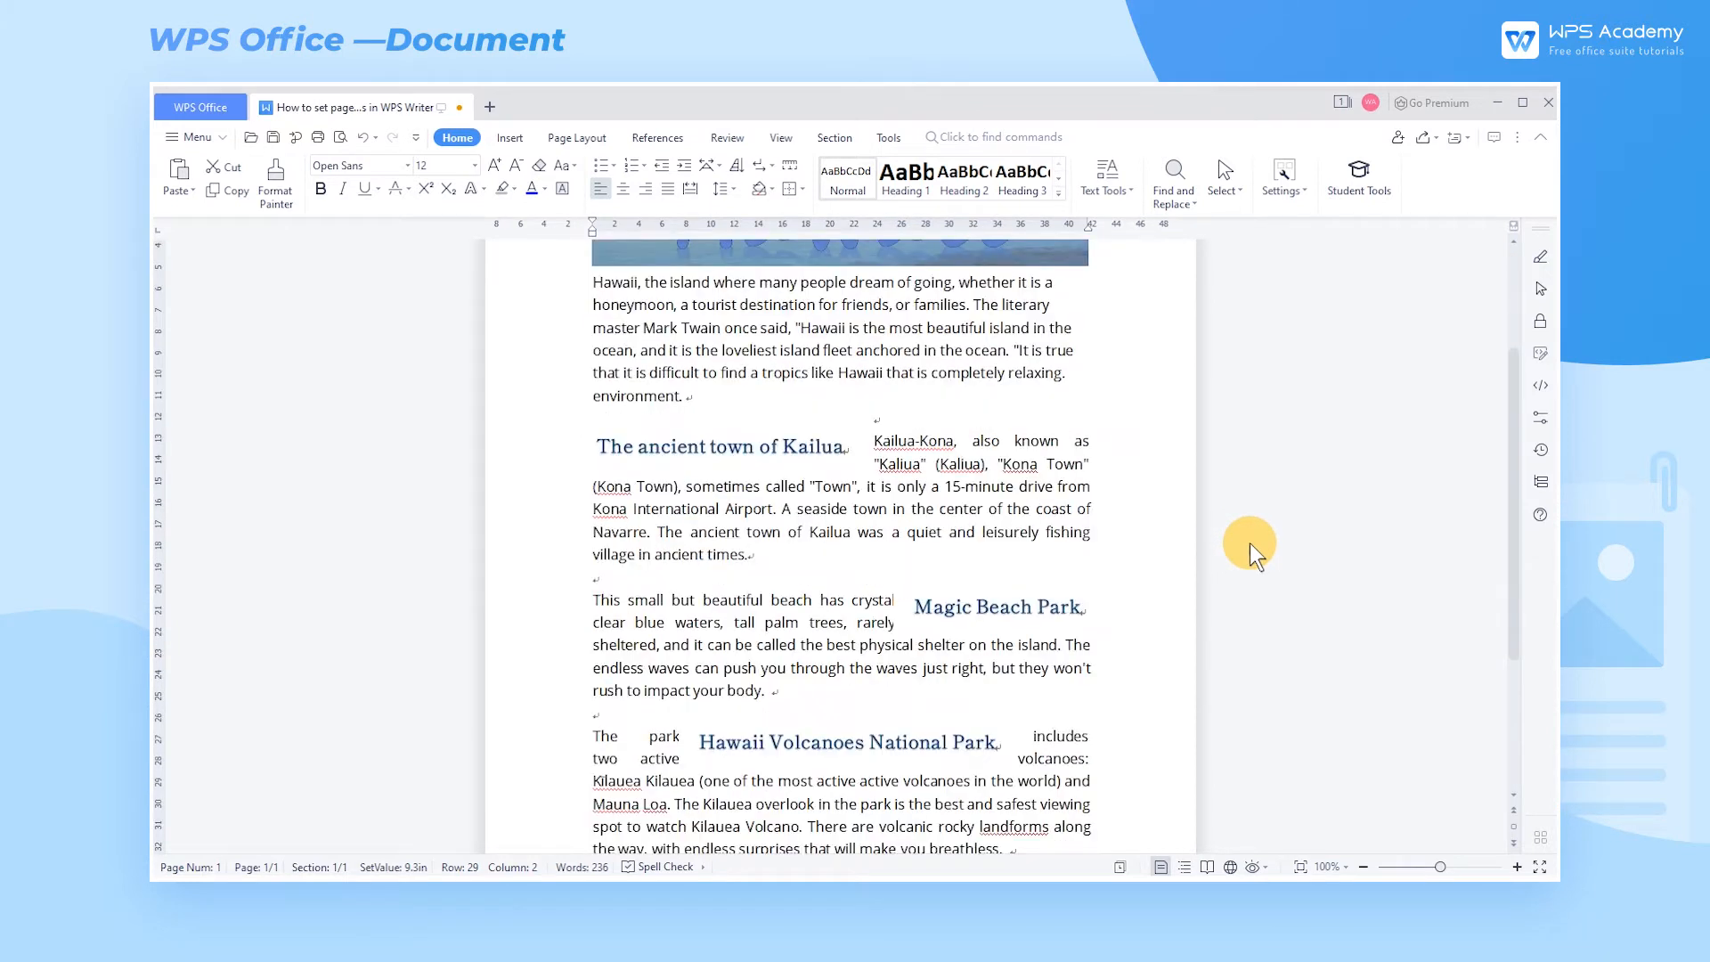
pyautogui.scroll(-3)
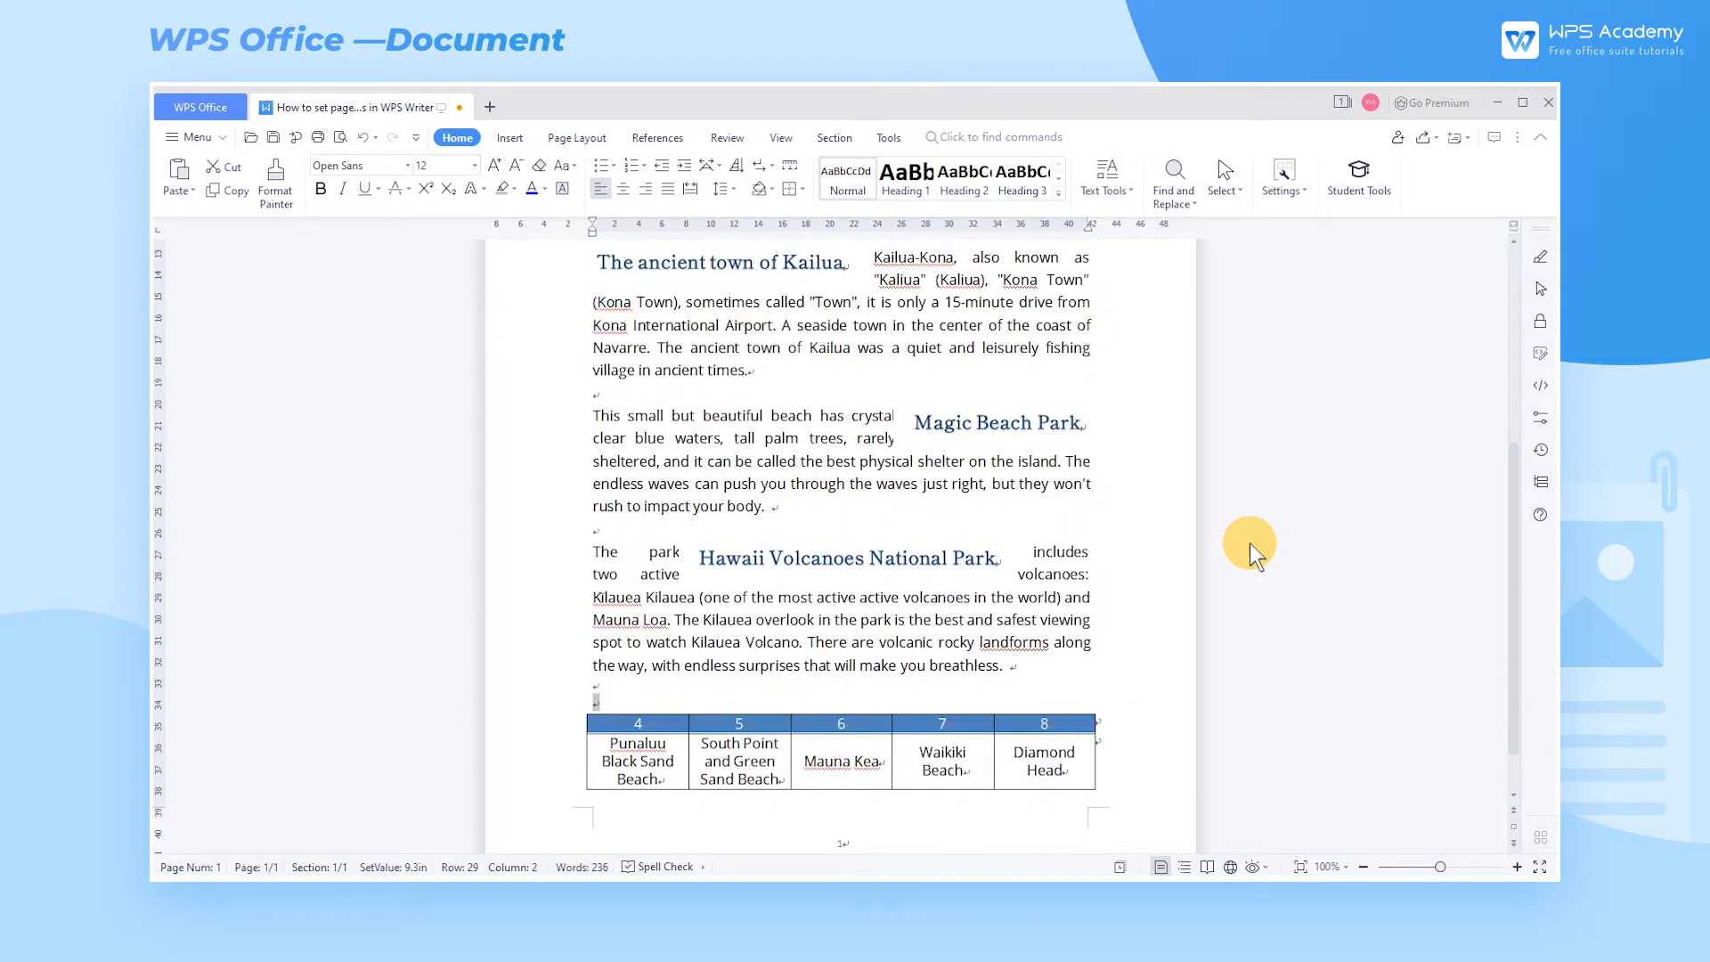
pyautogui.scroll(-3)
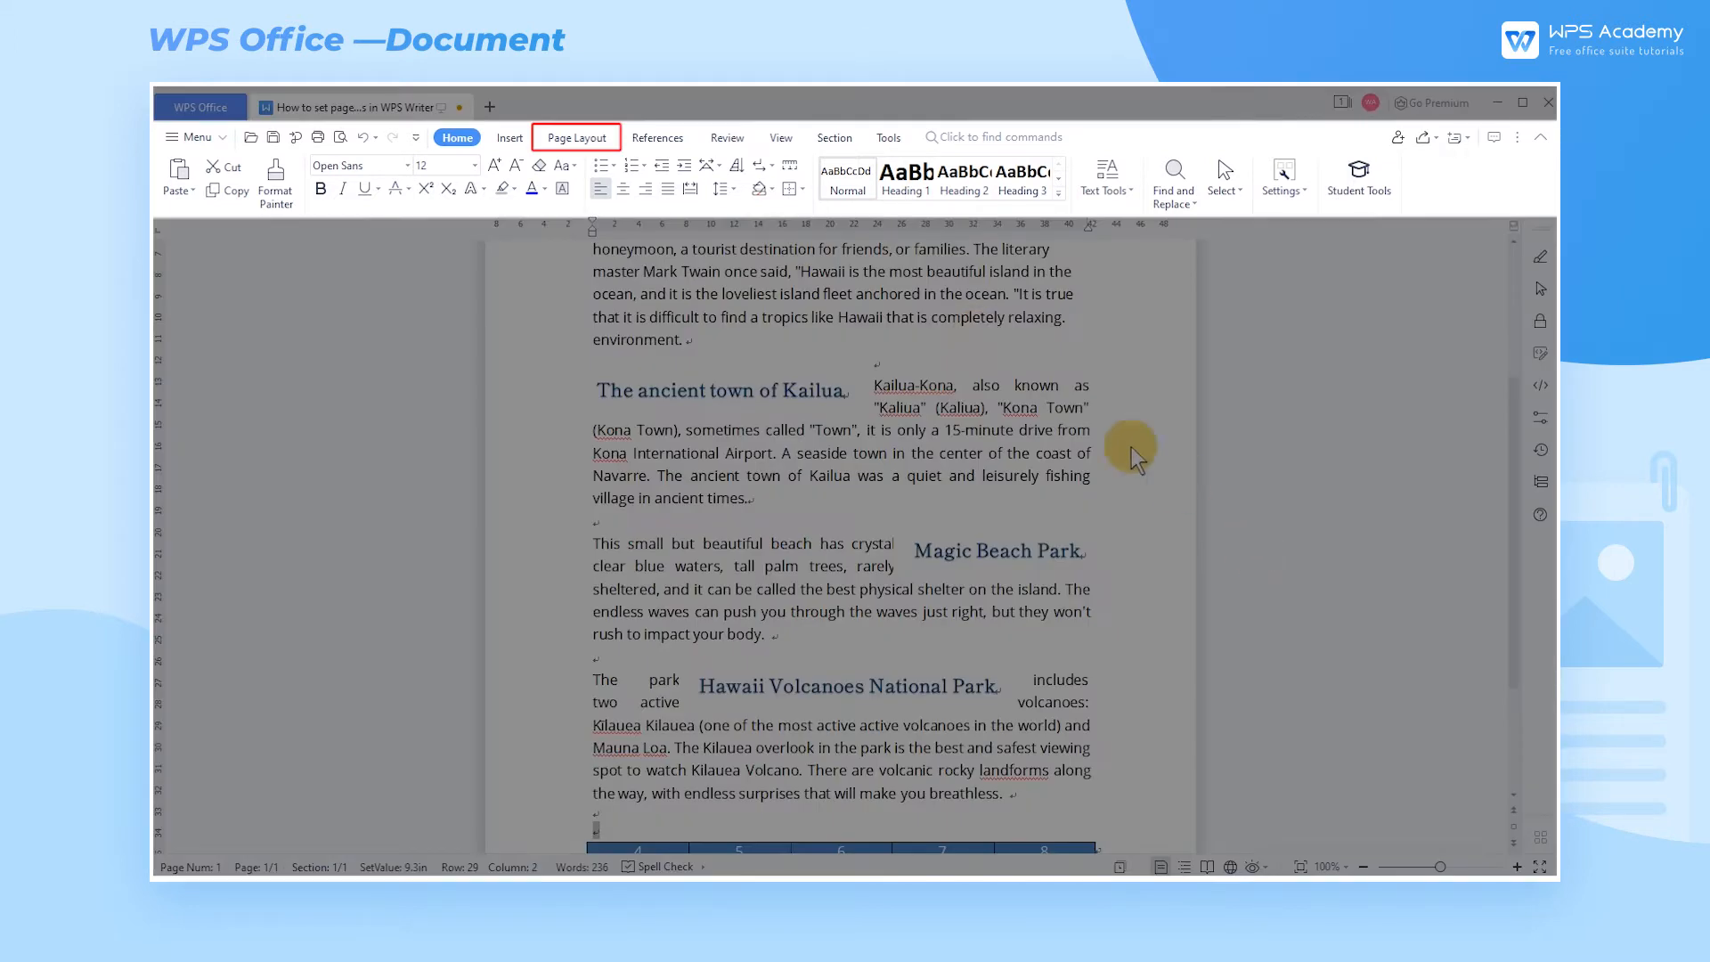
pyautogui.click(575, 137)
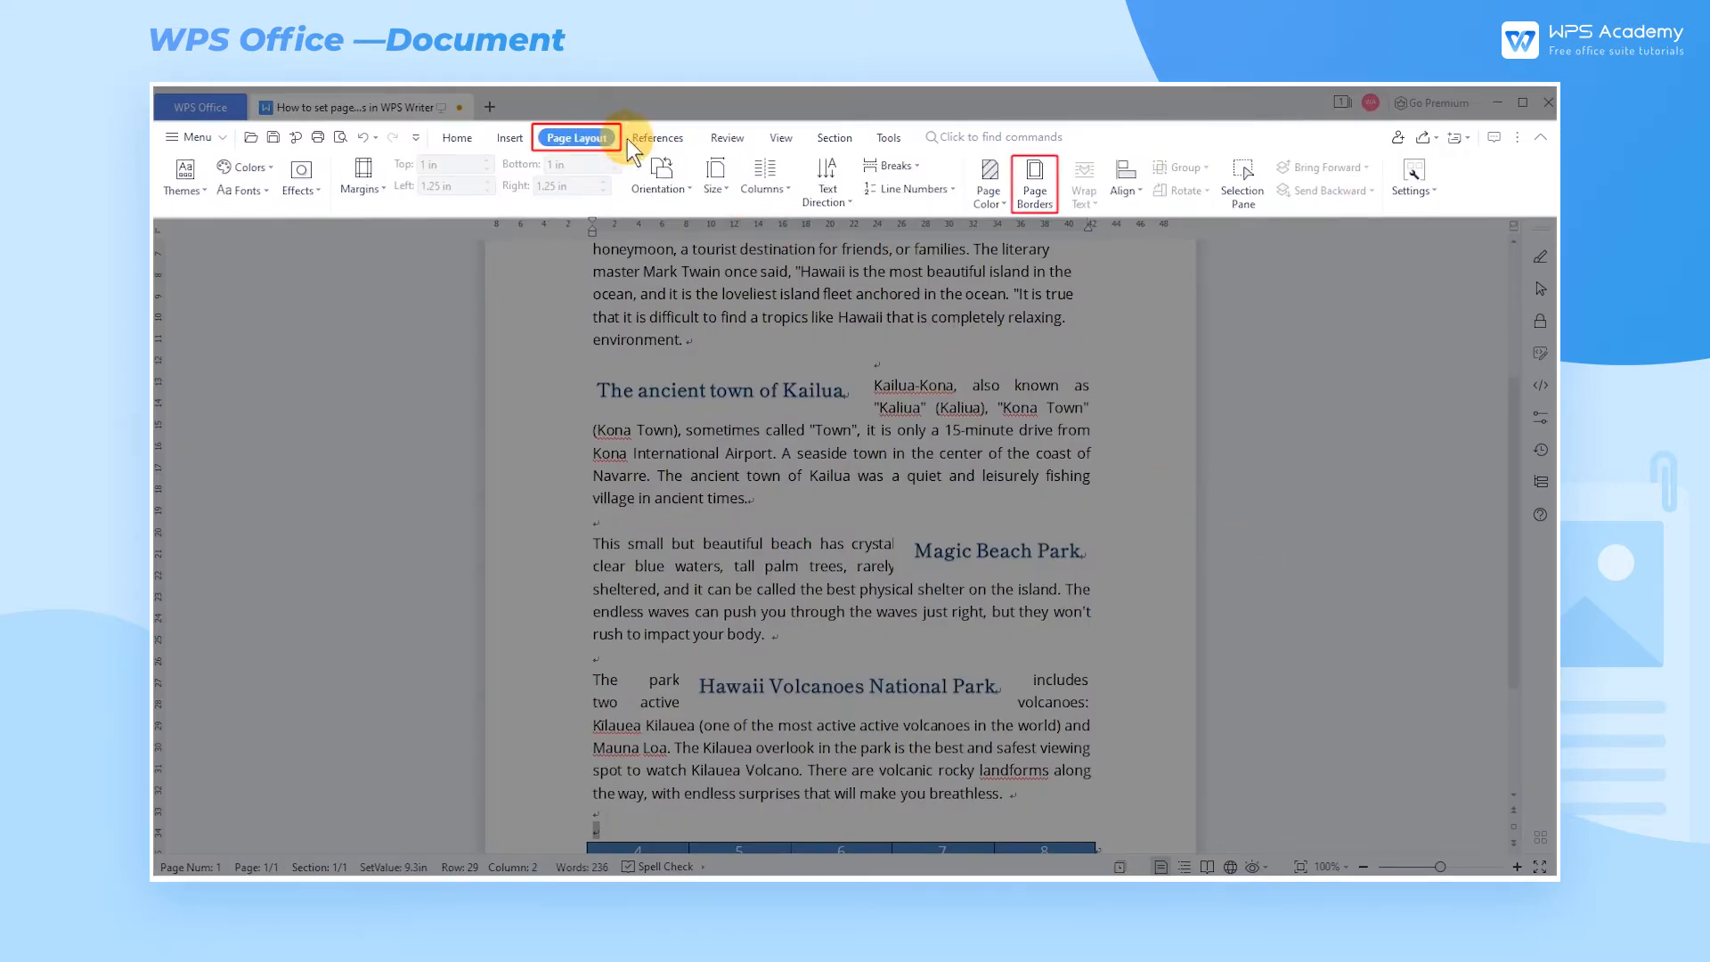
pyautogui.click(1034, 182)
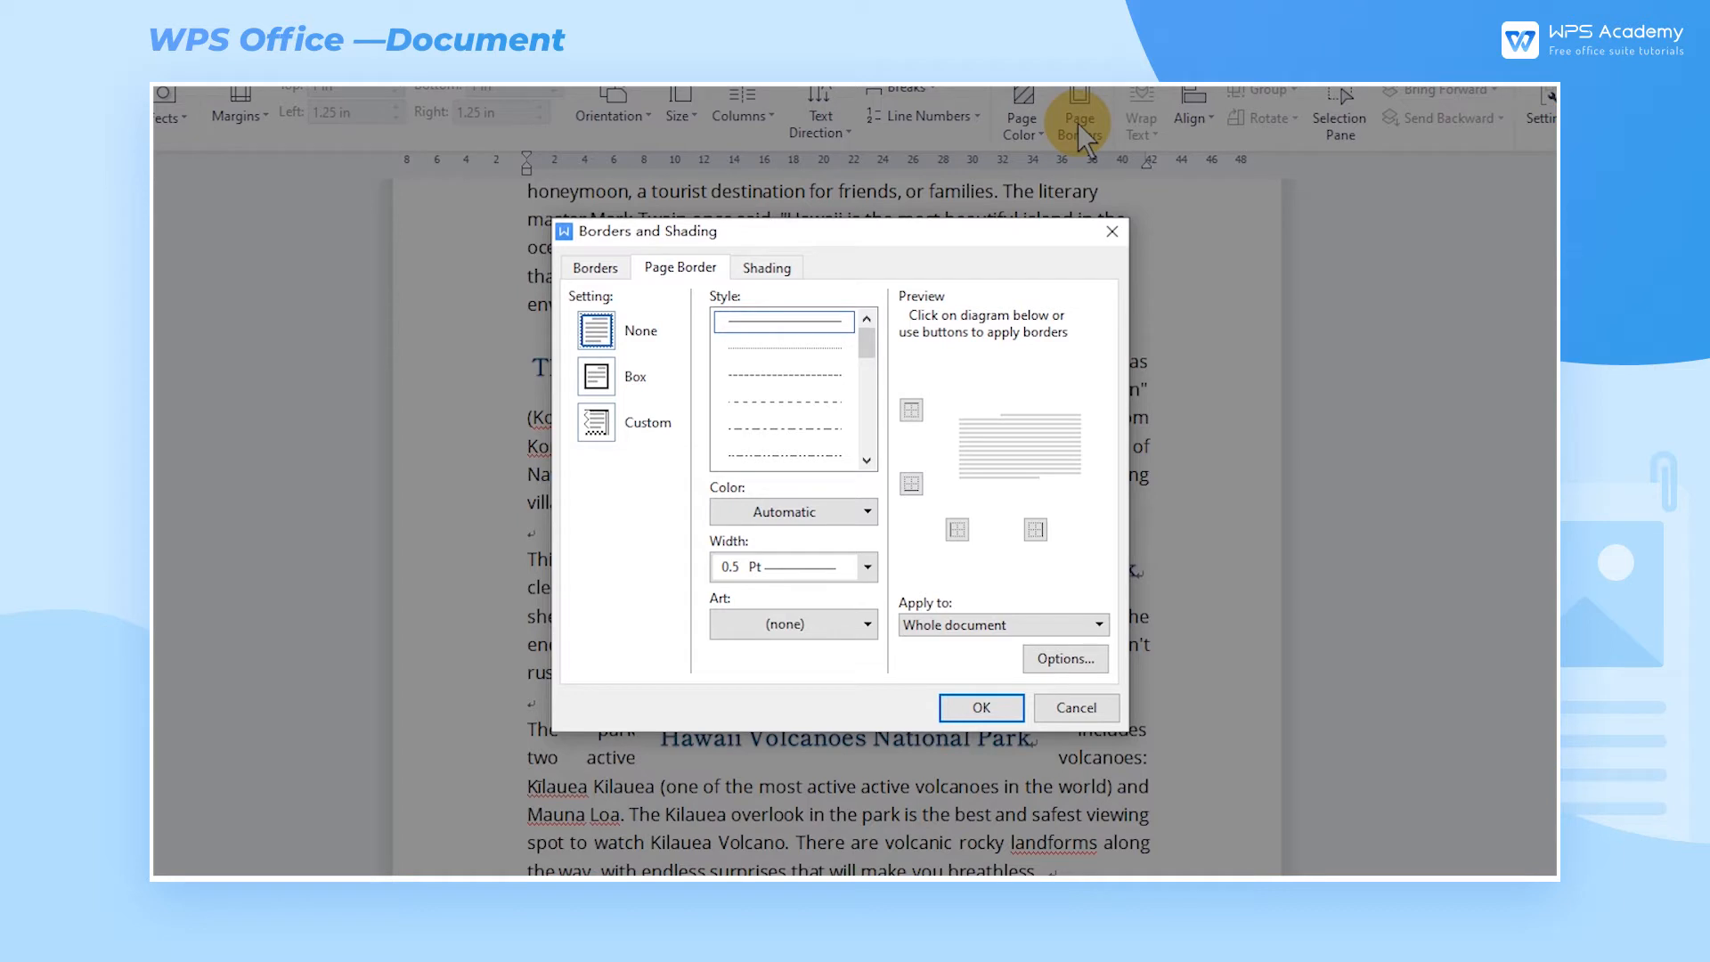
# Step: Choose the palm-tree Art border, adjust its edges in Preview, and apply it to the whole document
pyautogui.click(793, 511)
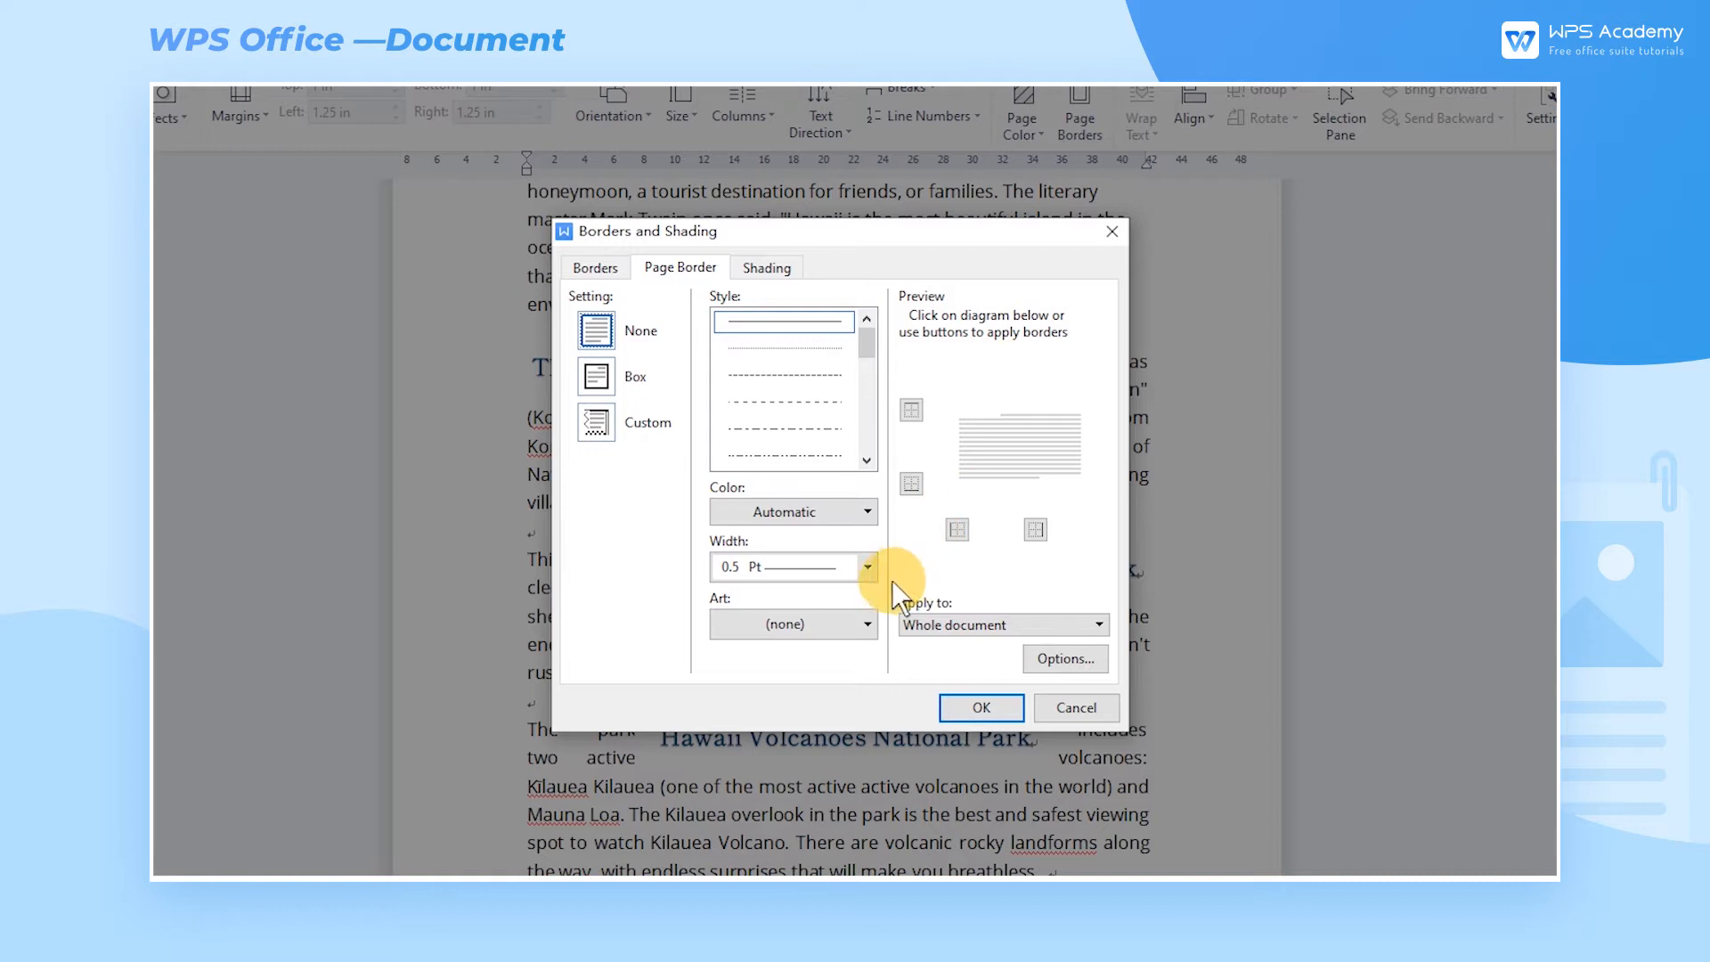
pyautogui.click(867, 624)
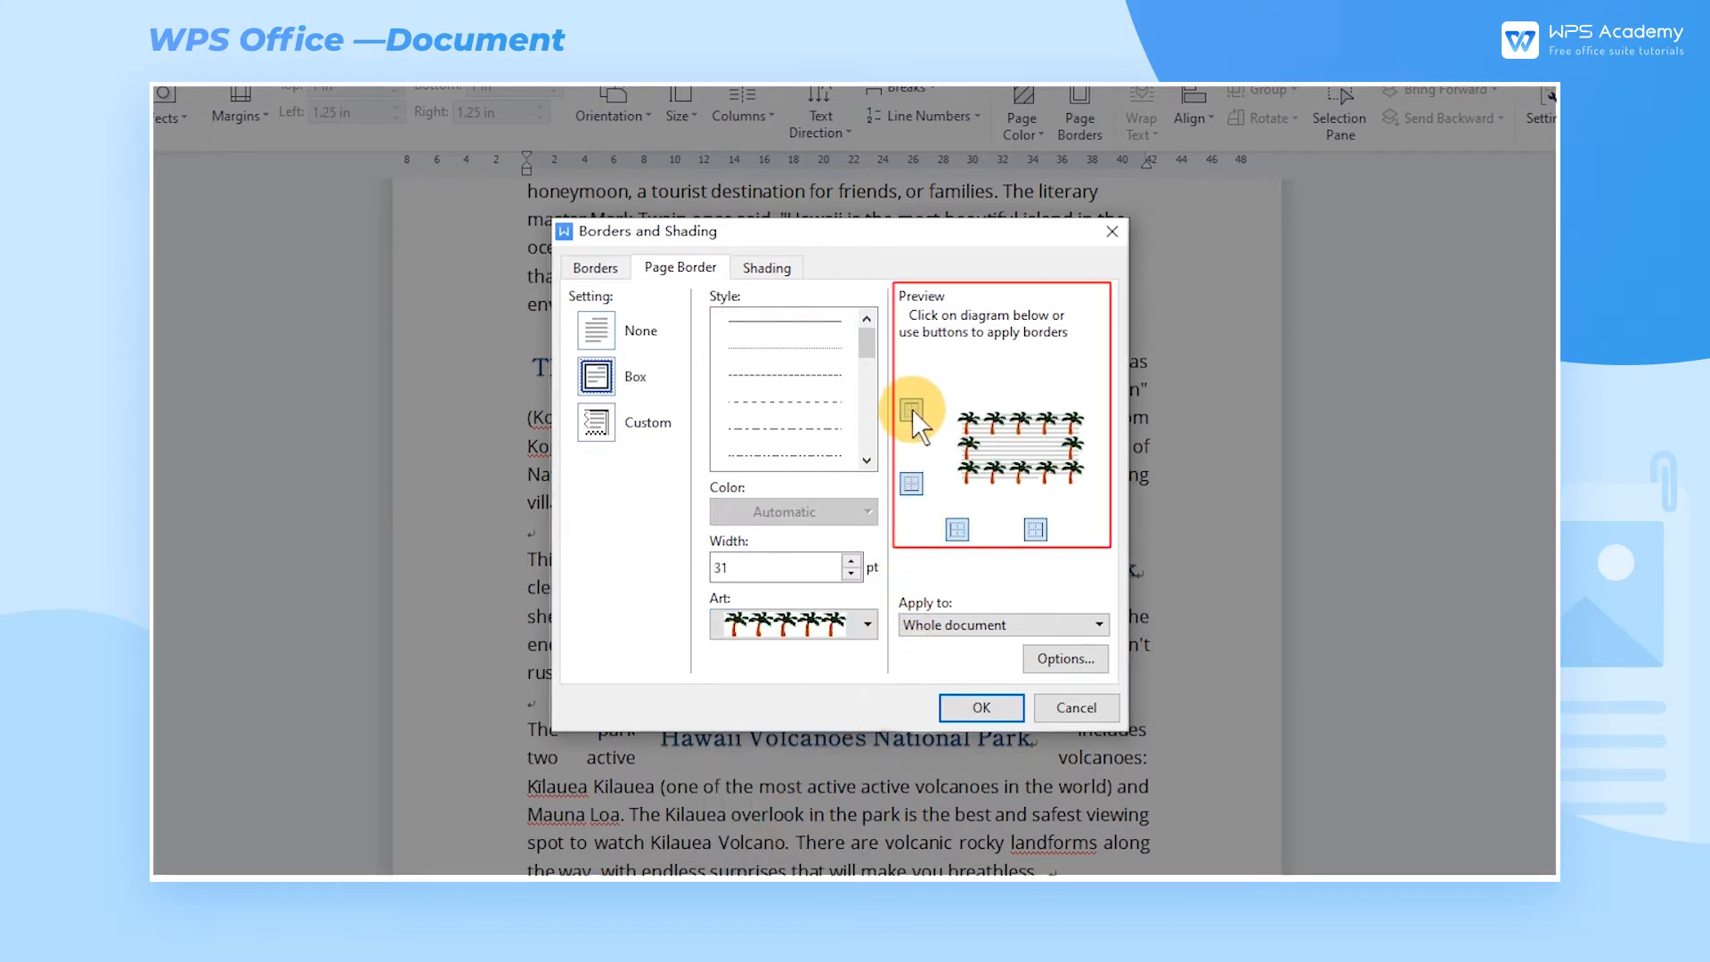
pyautogui.click(910, 420)
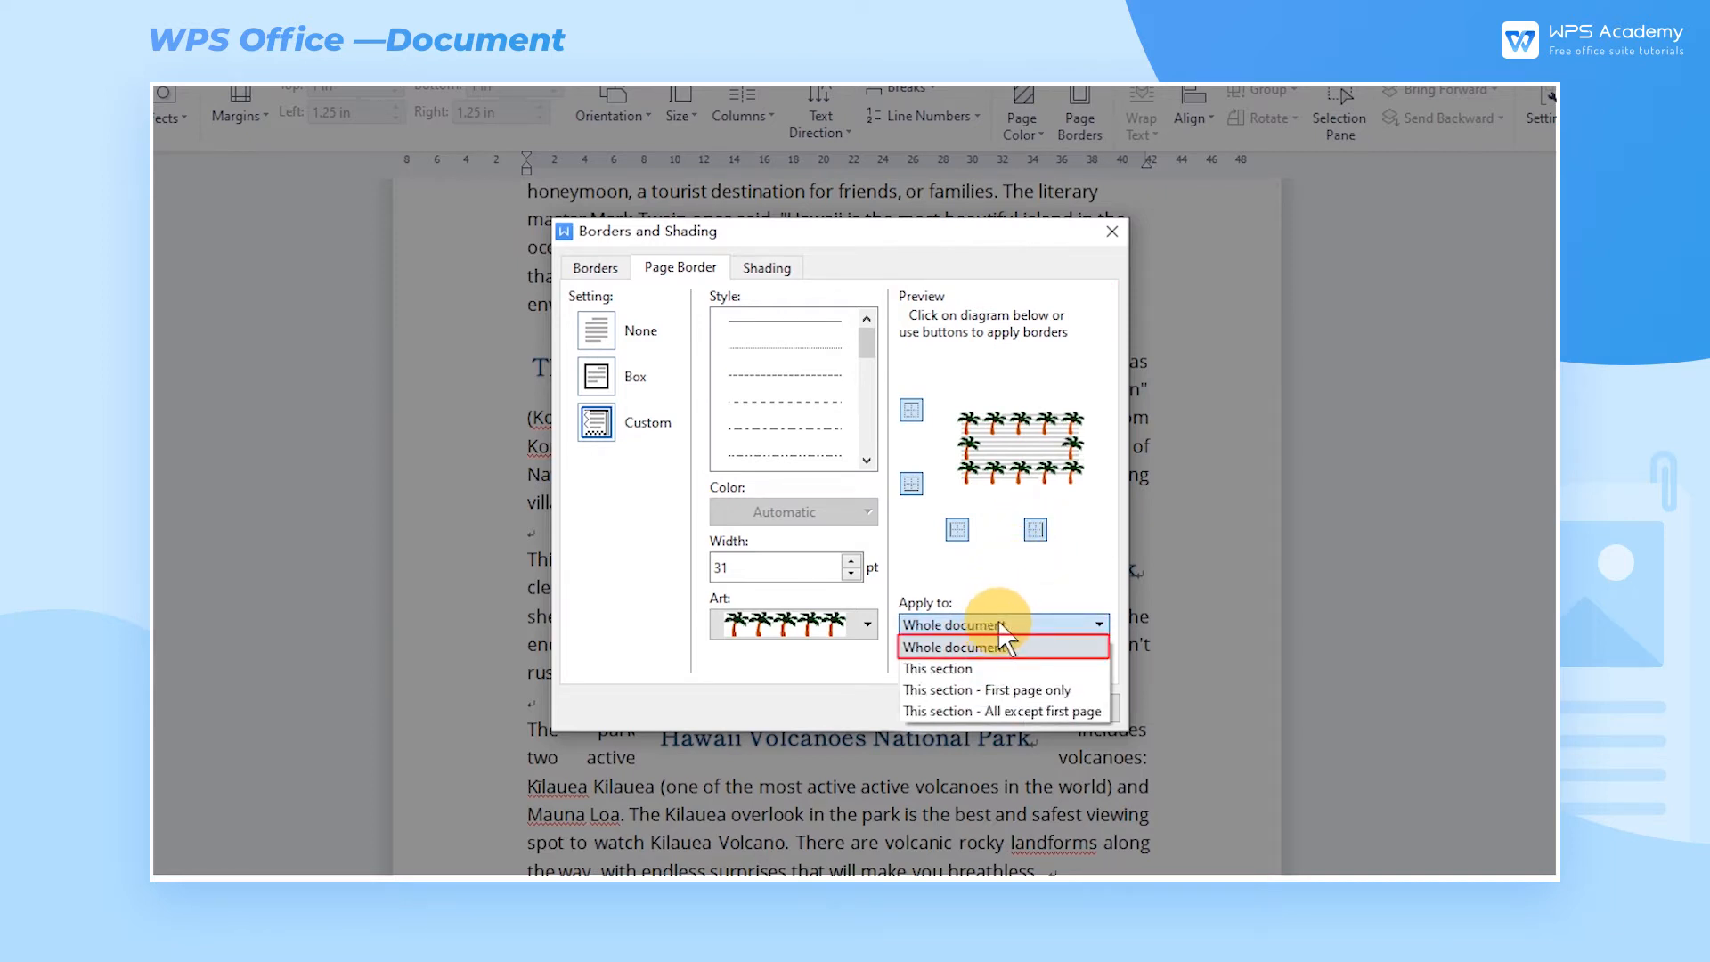
pyautogui.click(955, 623)
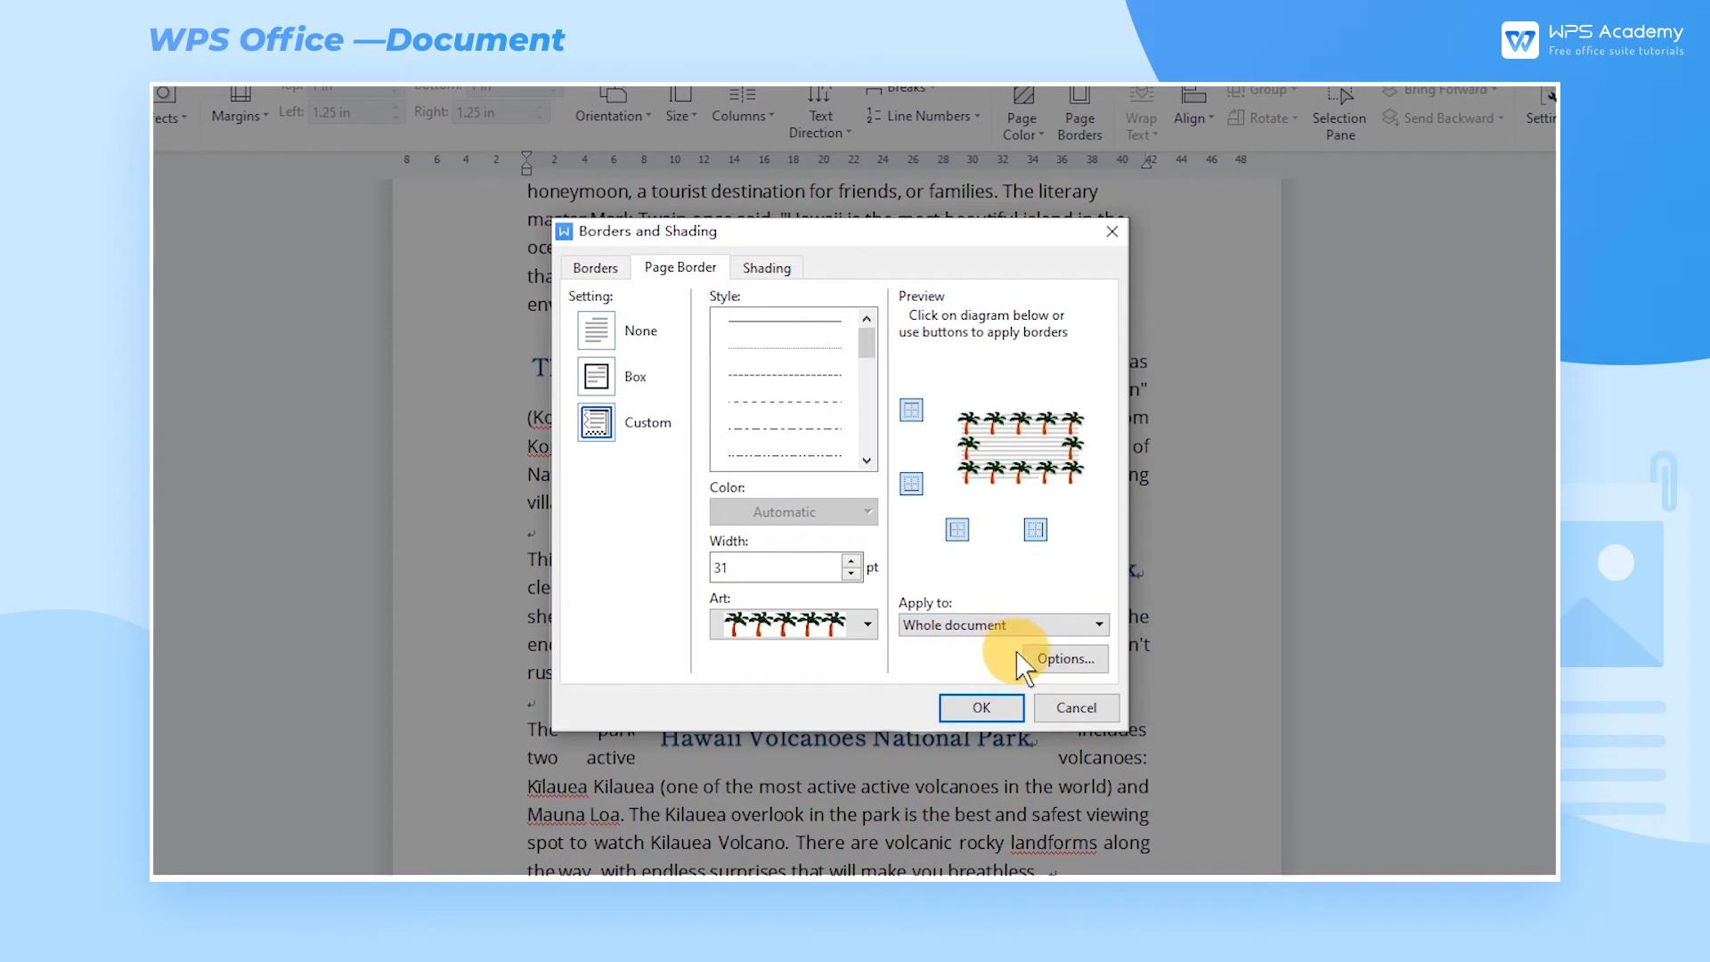
# Step: Show the Border and Shading Options with 1 pt top/bottom and 4 pt left/right margins from text
pyautogui.click(1064, 658)
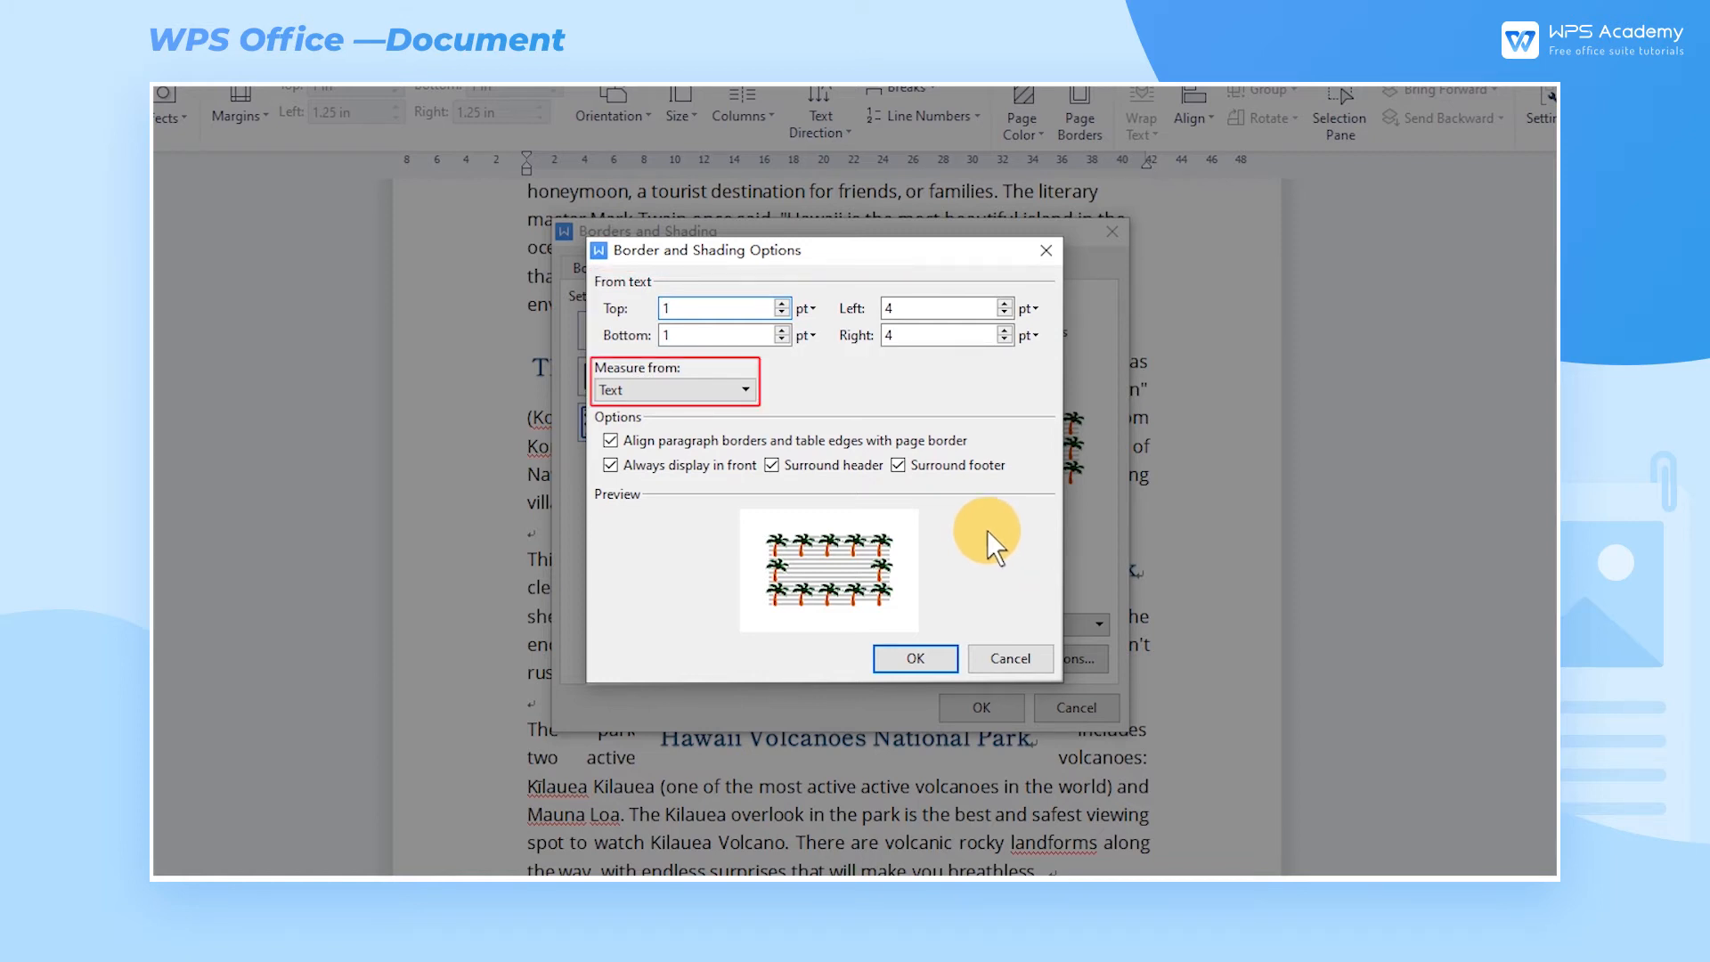
# Step: Keep Measure from Text, enable Align, Always display in front and Surround header/footer, and confirm
pyautogui.click(611, 465)
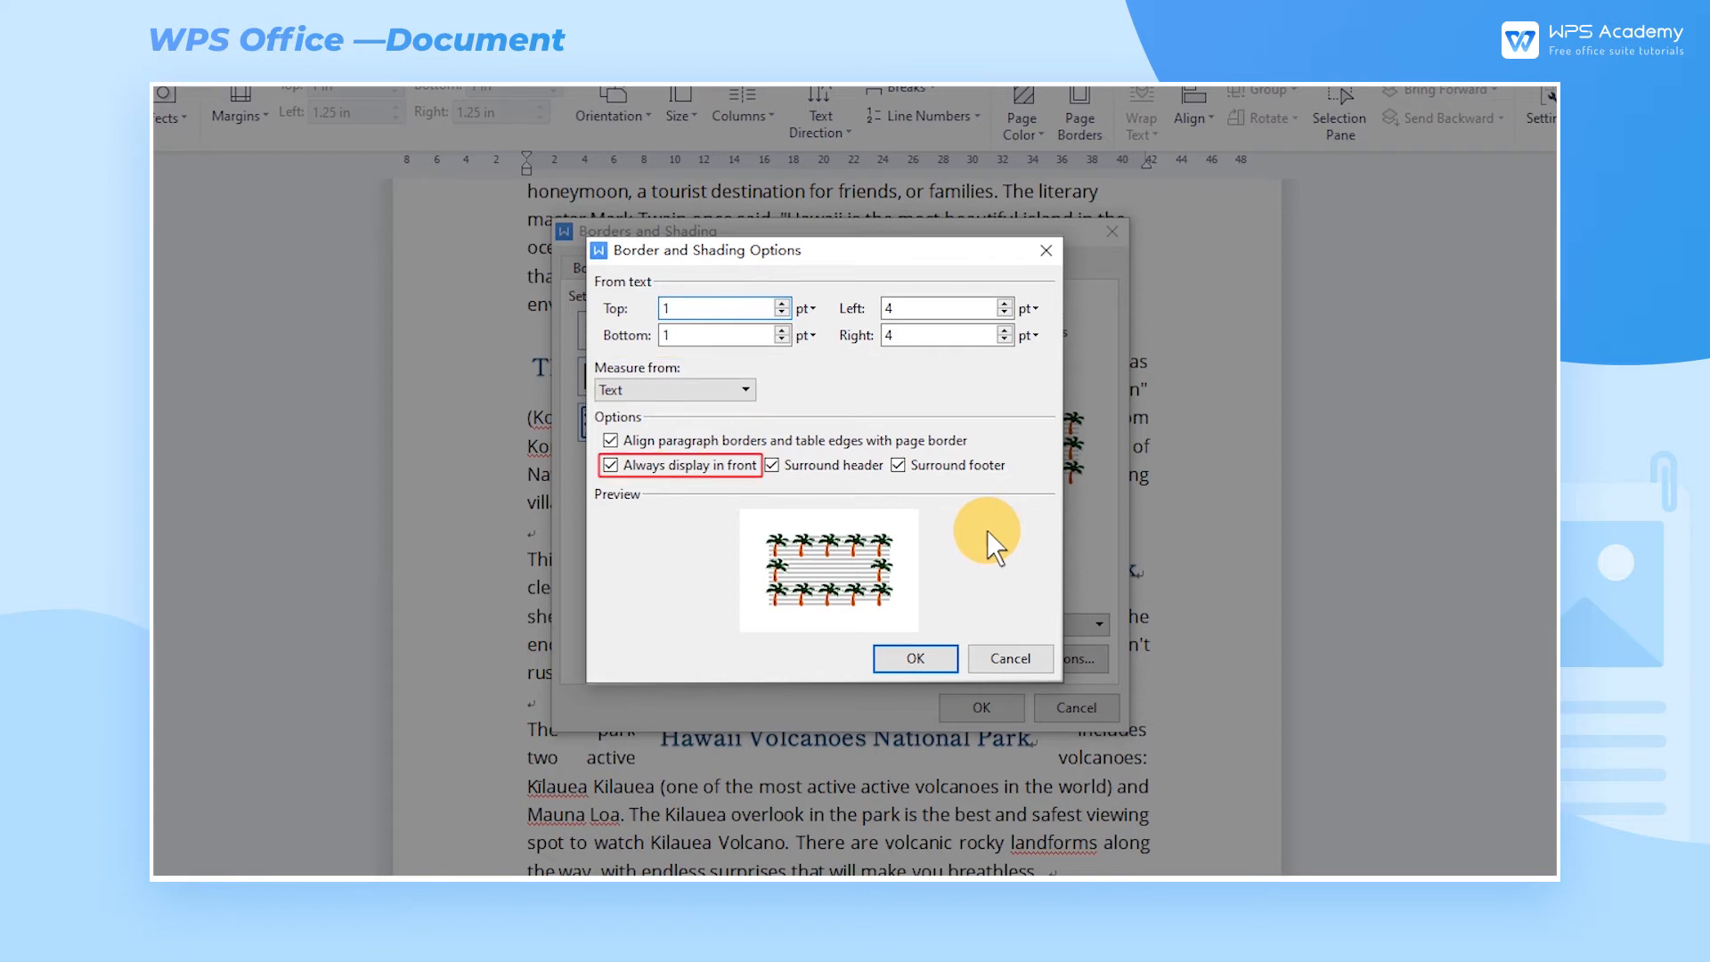
pyautogui.click(611, 465)
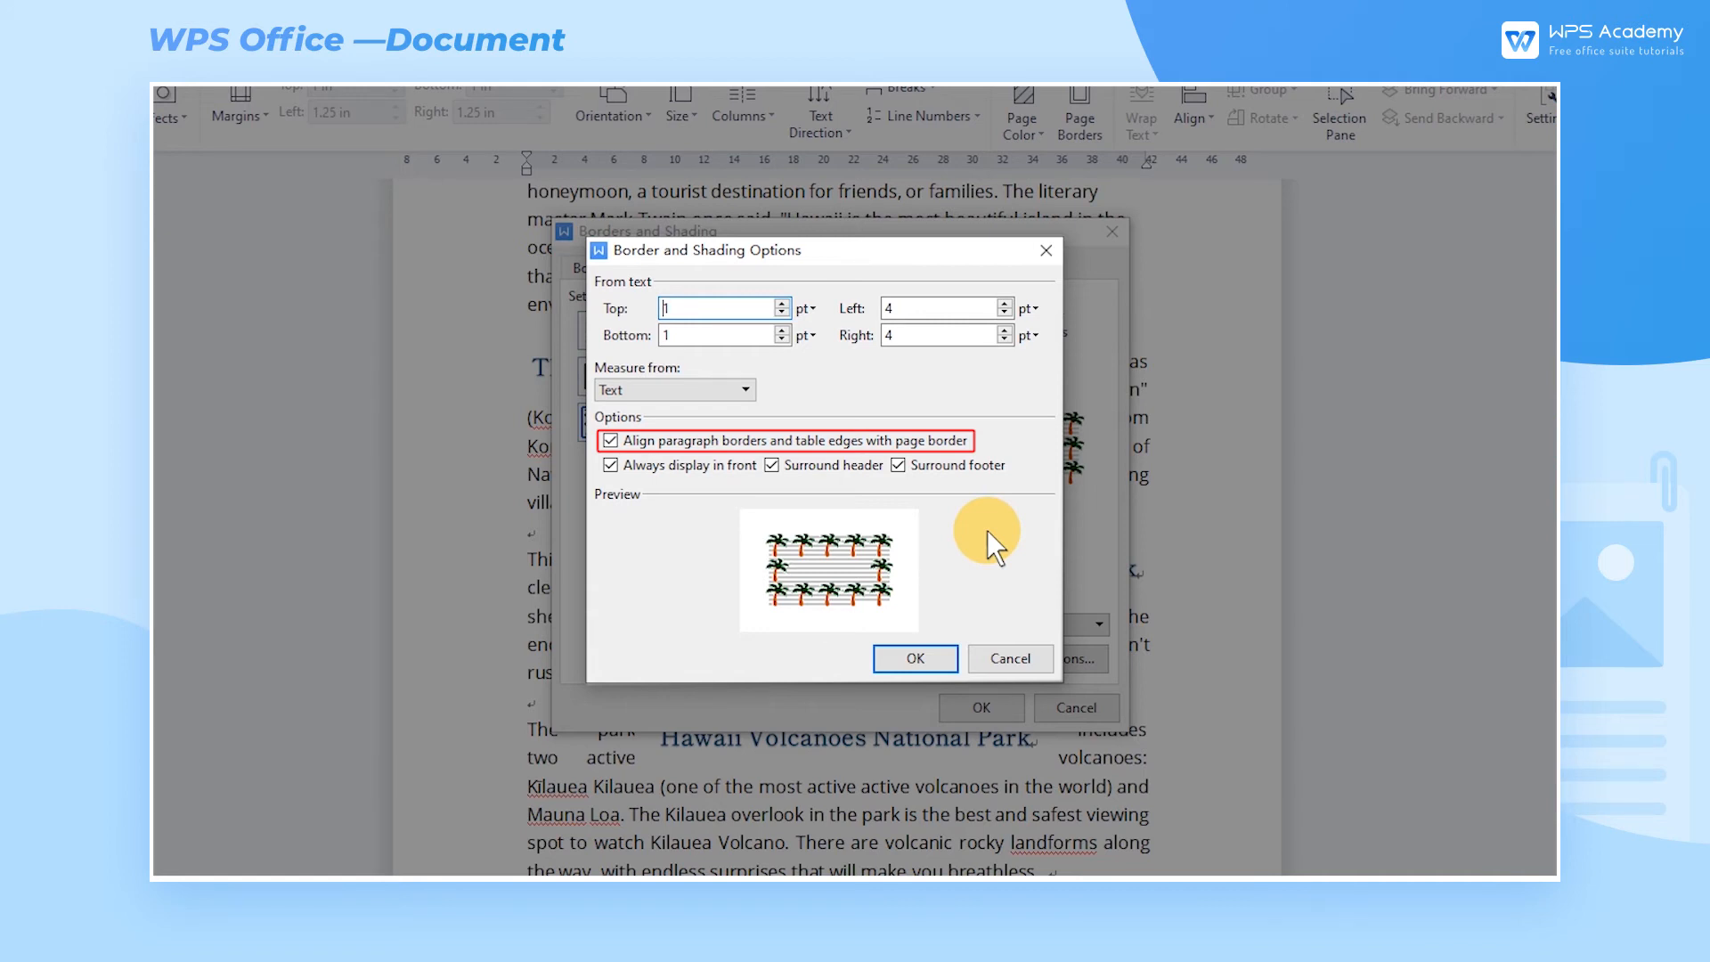
pyautogui.click(914, 657)
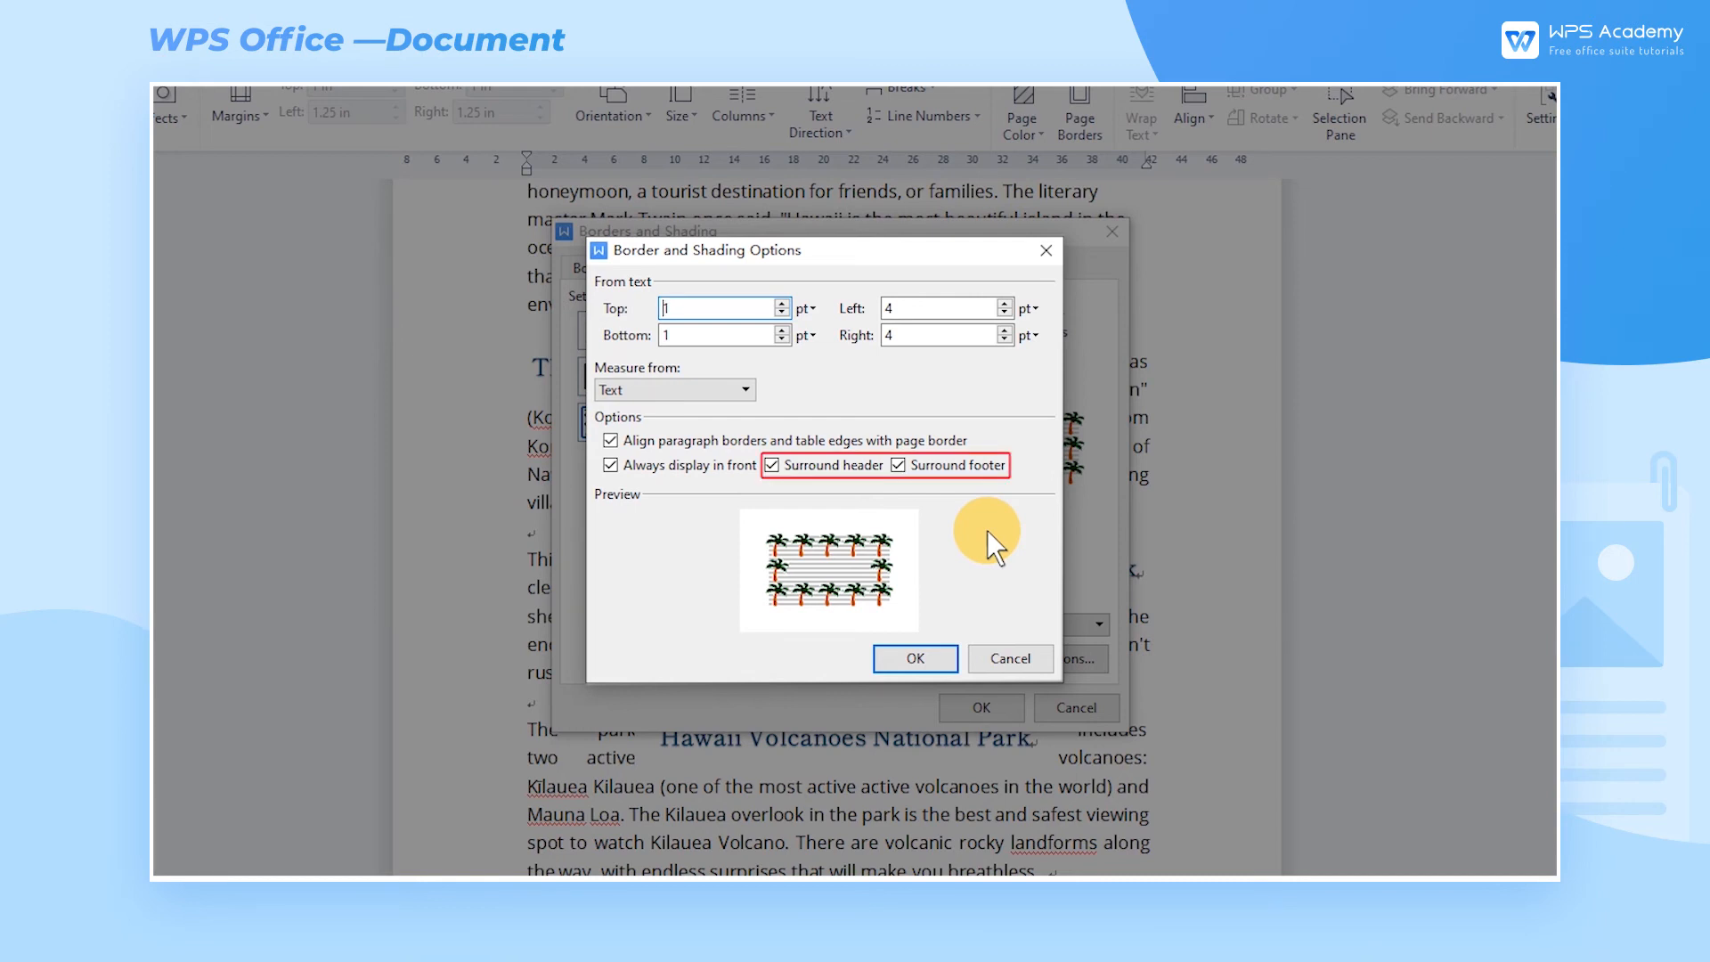
pyautogui.click(914, 659)
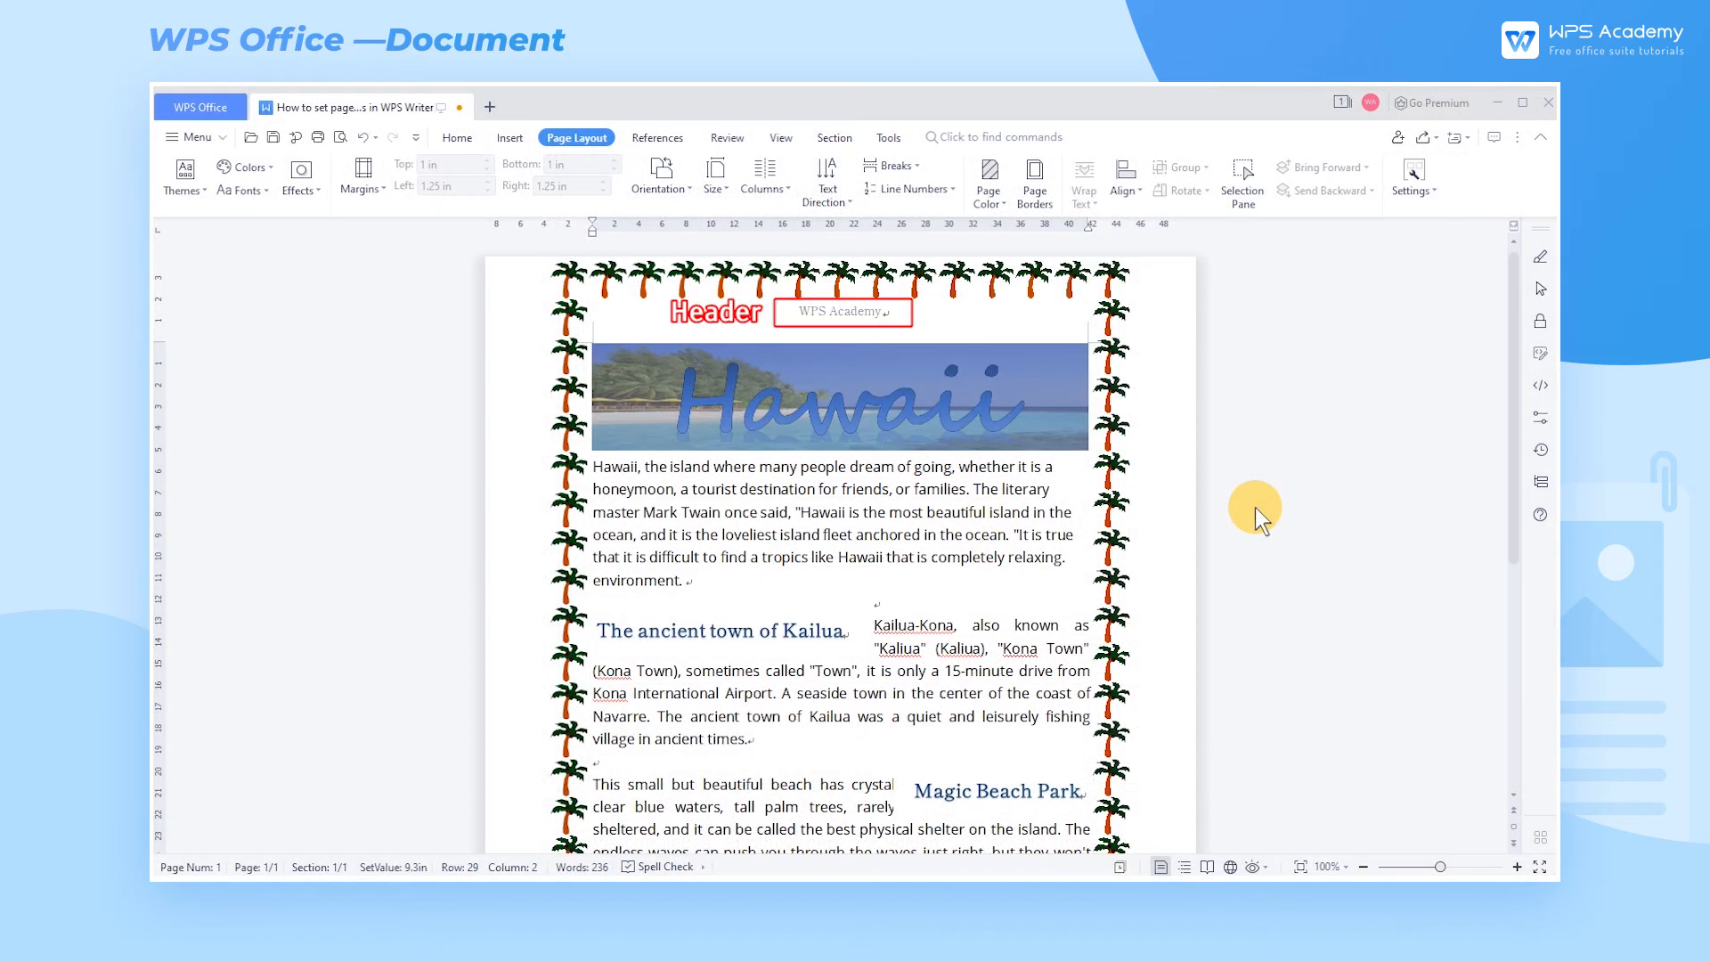
pyautogui.scroll(-3)
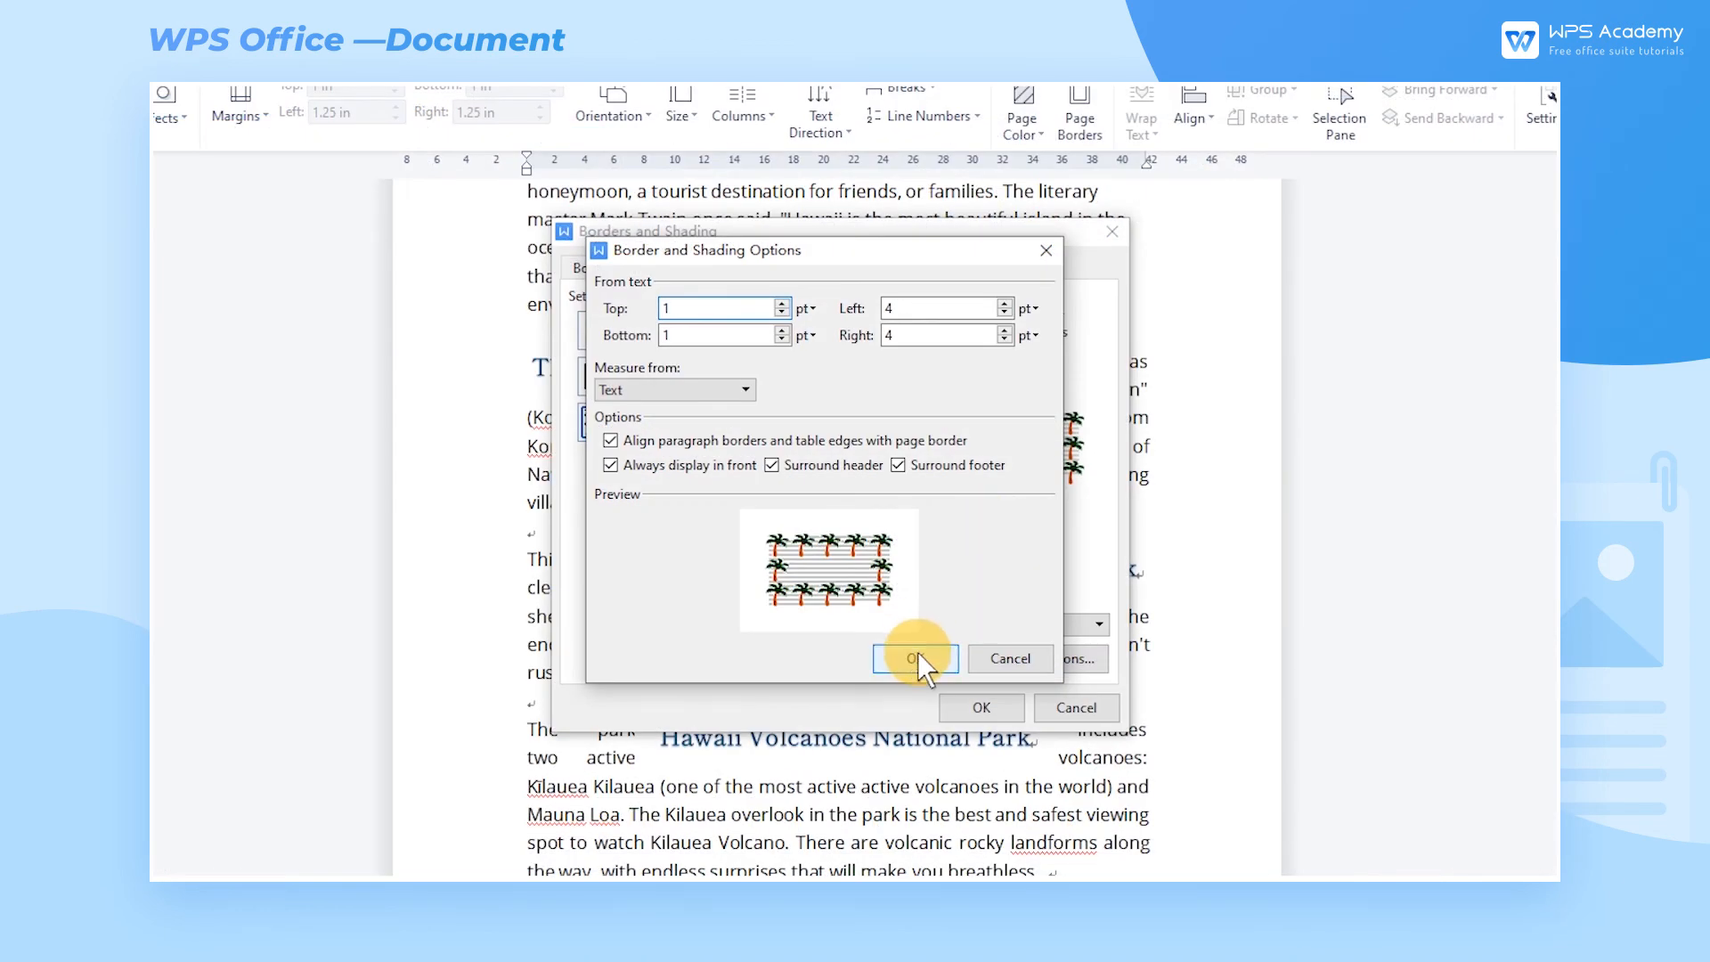
pyautogui.click(914, 658)
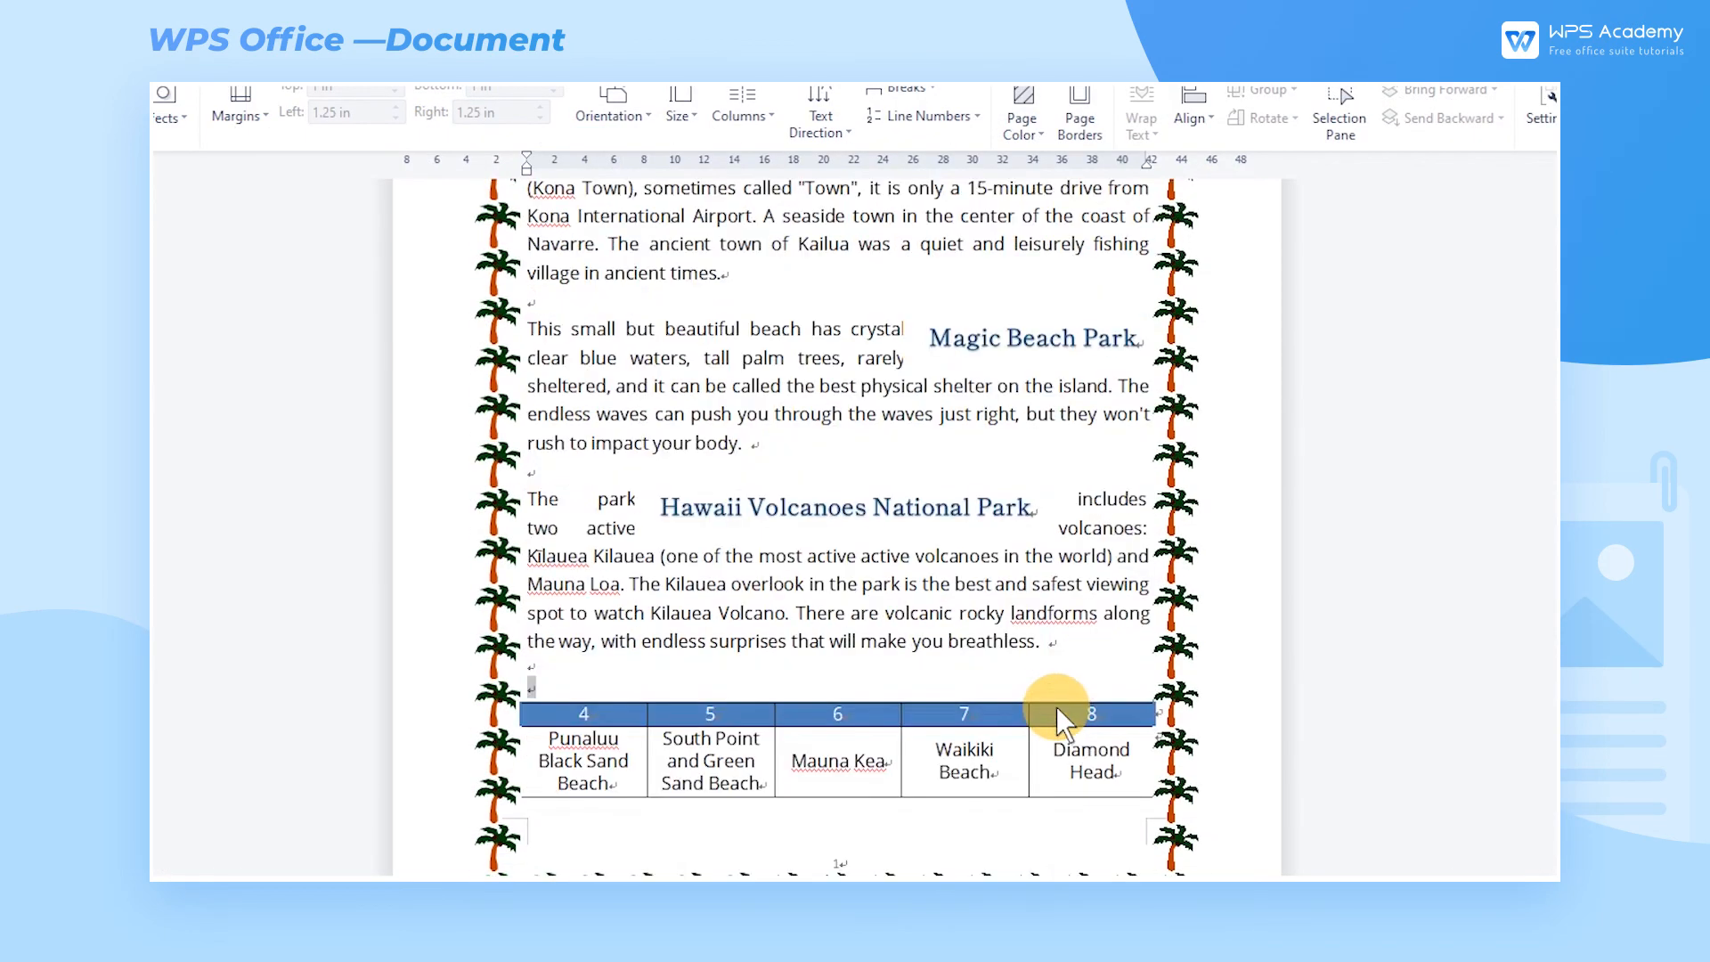